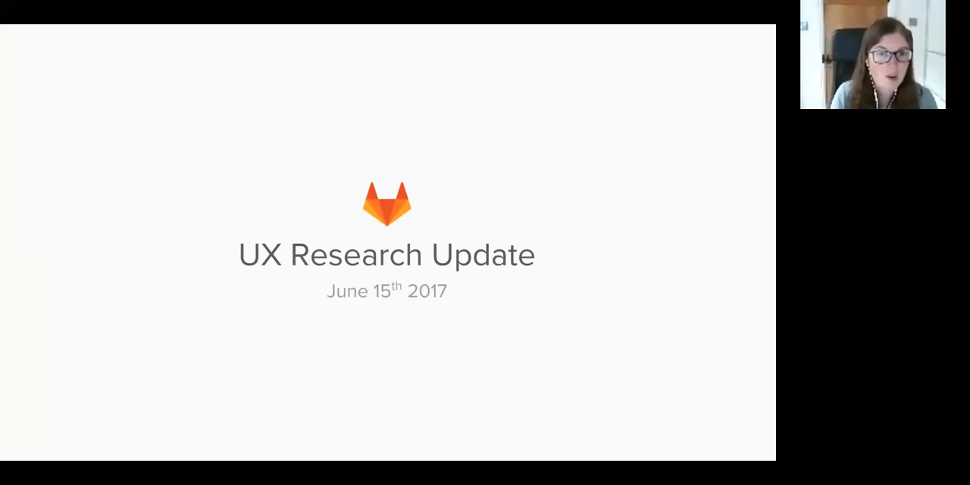
Advance the presentation to slide 3, the Merge Requests Page questions.
{"action": "key", "text": "Right"}
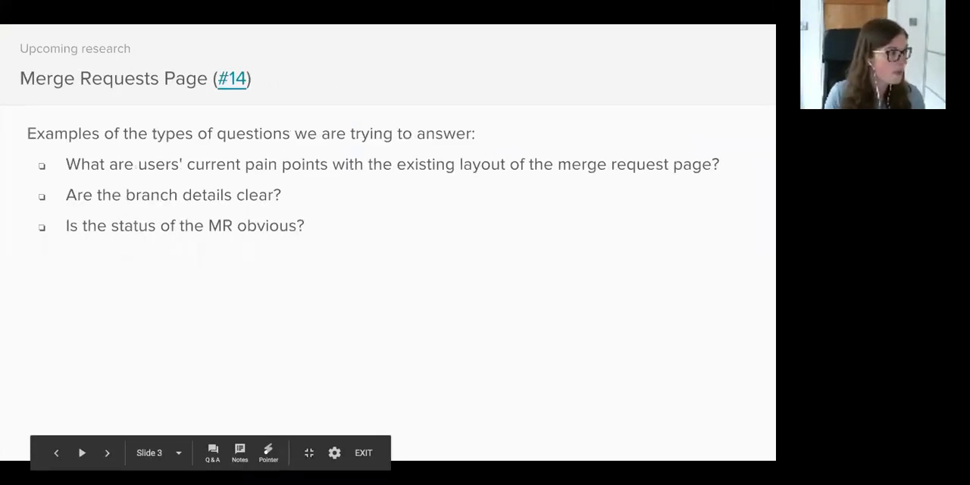
{"action": "mouse_move", "coordinate": [571, 345]}
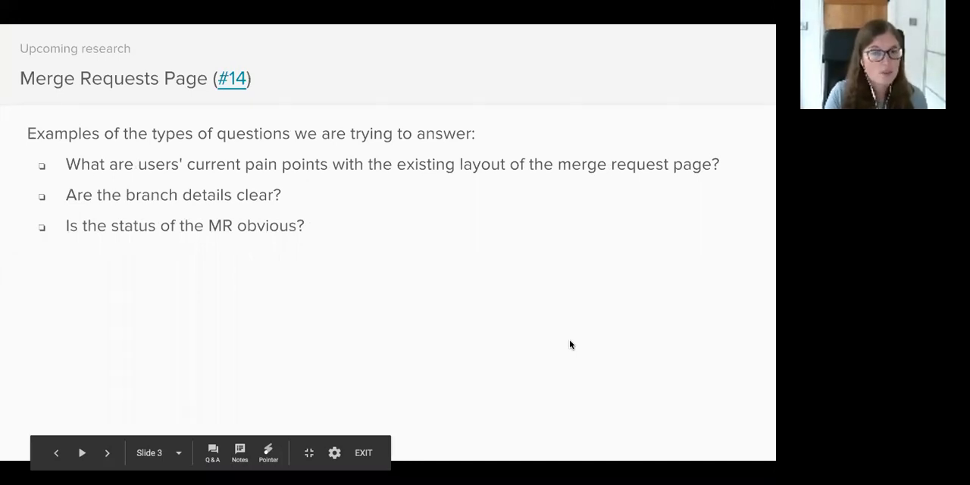